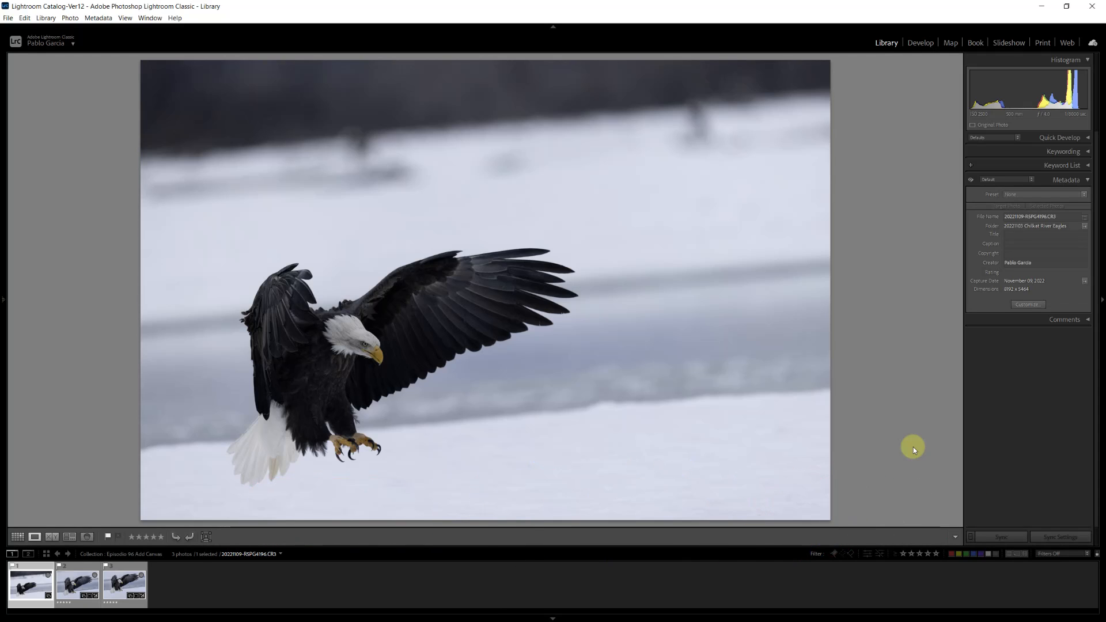
mouse_move(47, 560)
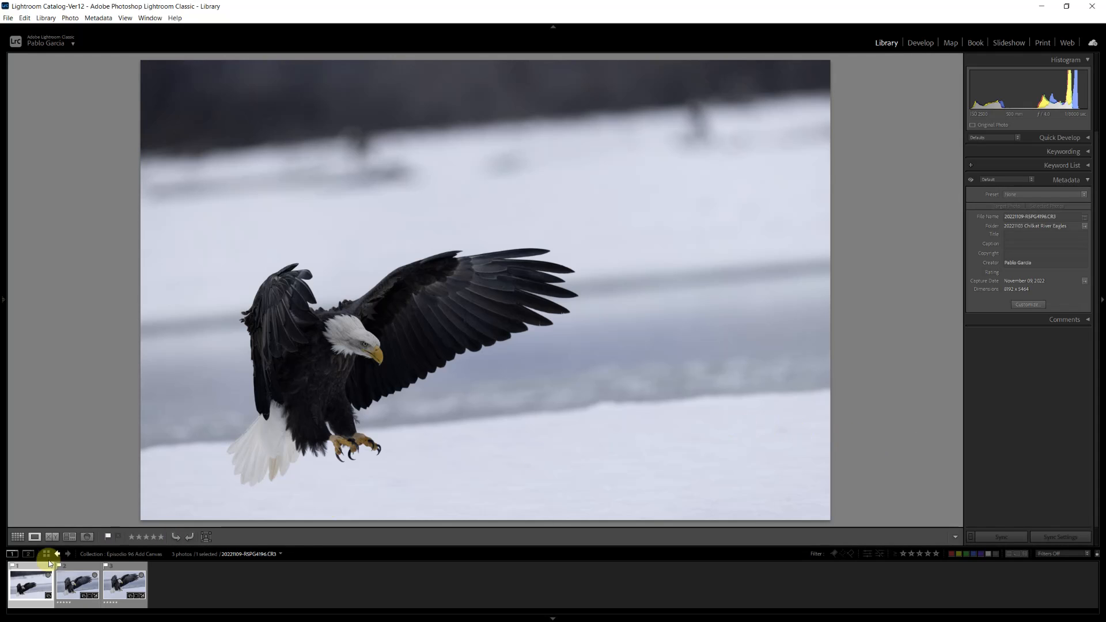
Select the five-star DxO DeepPRIME DNG thumbnail of the bald eagle in the filmstrip
click(78, 583)
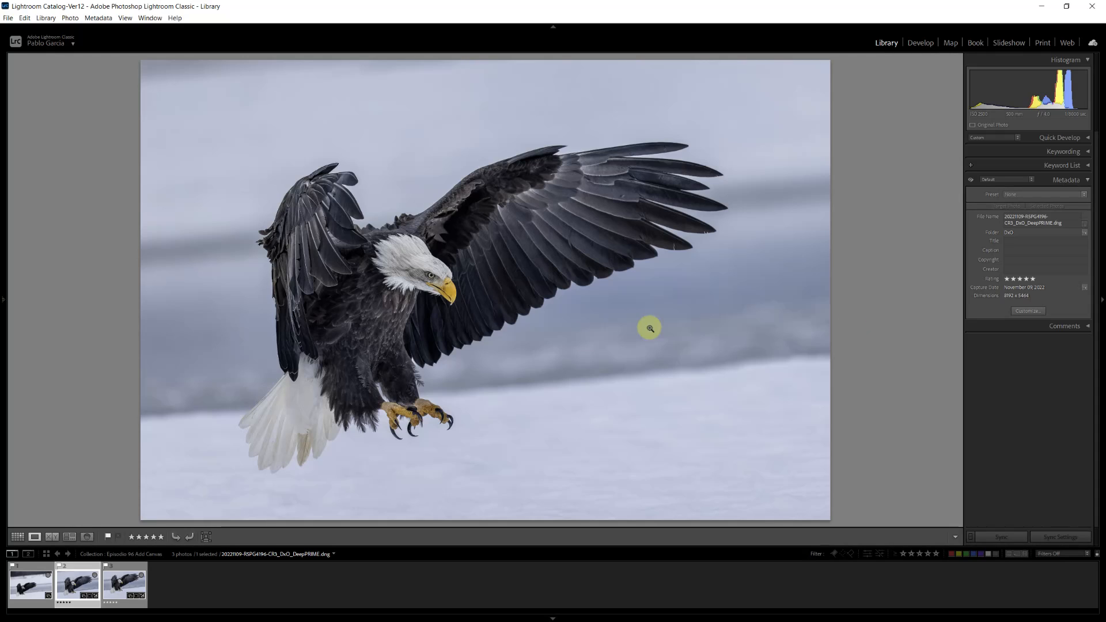
mouse_move(838, 304)
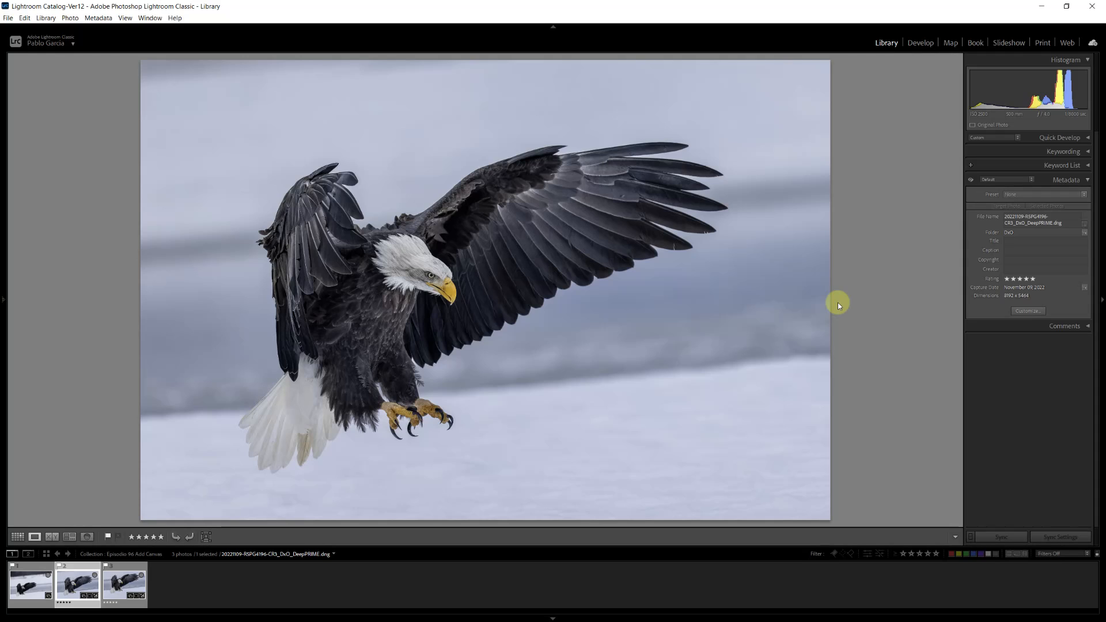
mouse_move(236, 502)
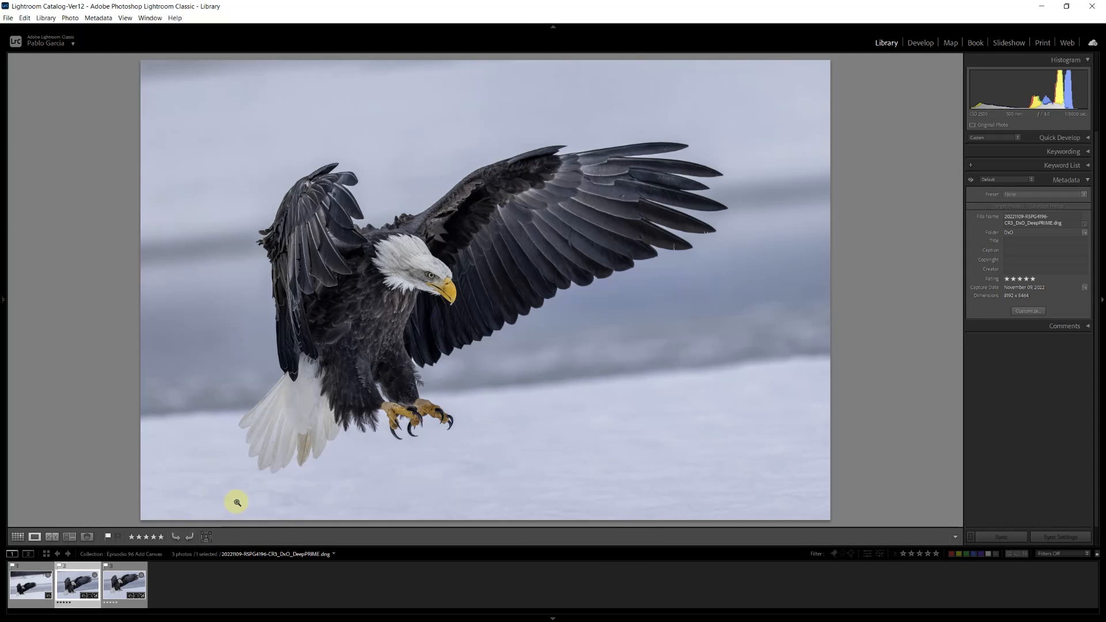
mouse_move(773, 485)
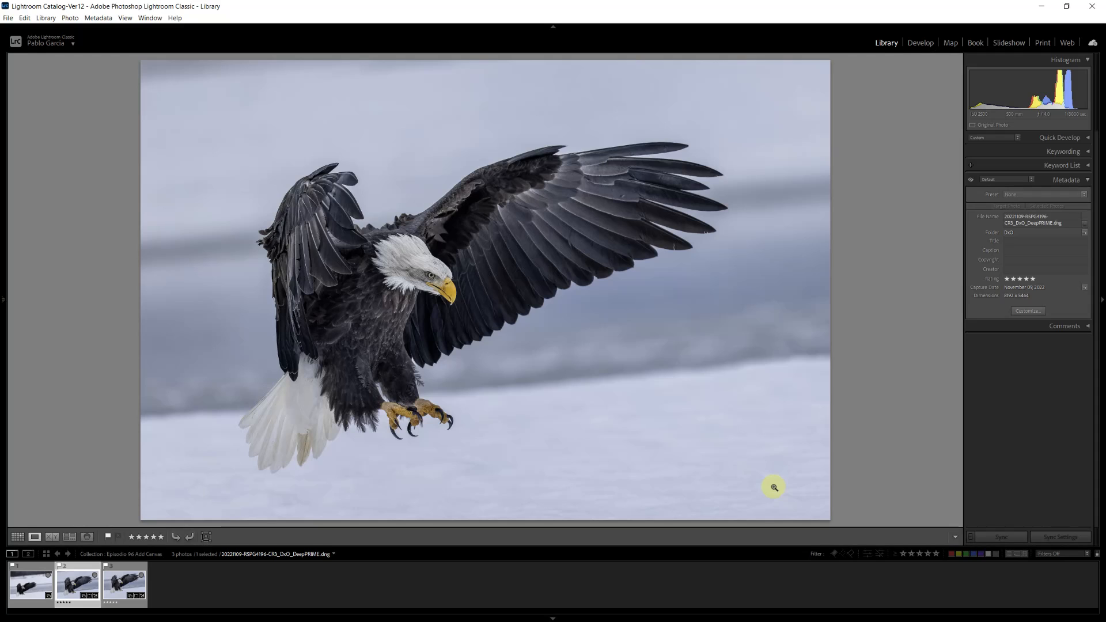
mouse_move(138, 565)
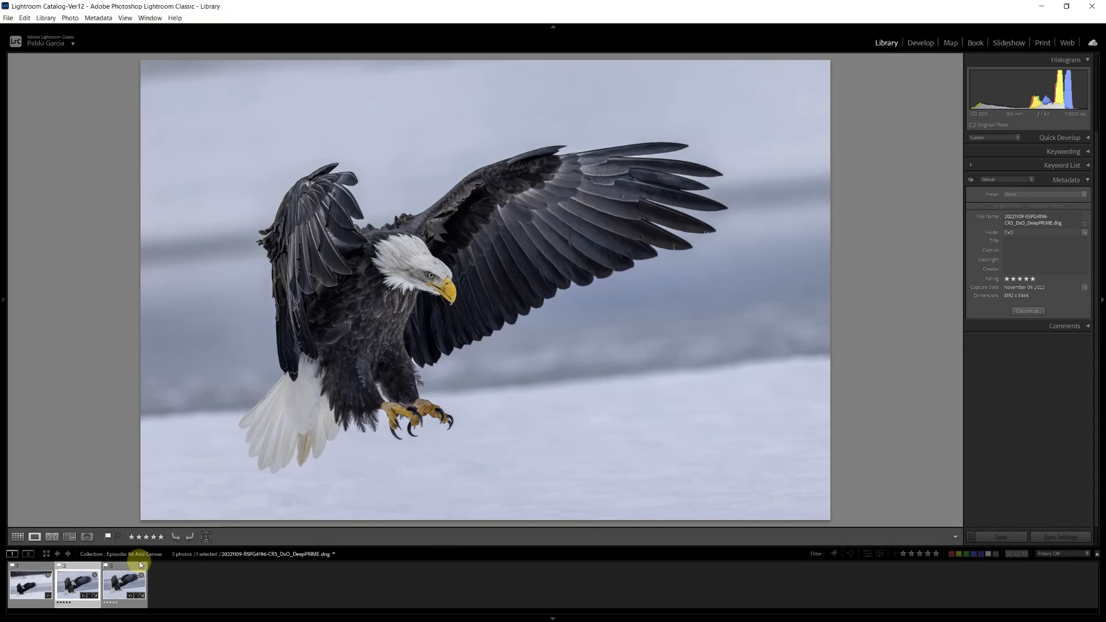
Bring up the context menu on the DeepPRIME eagle photo to reach Edit in Photoshop
click(123, 583)
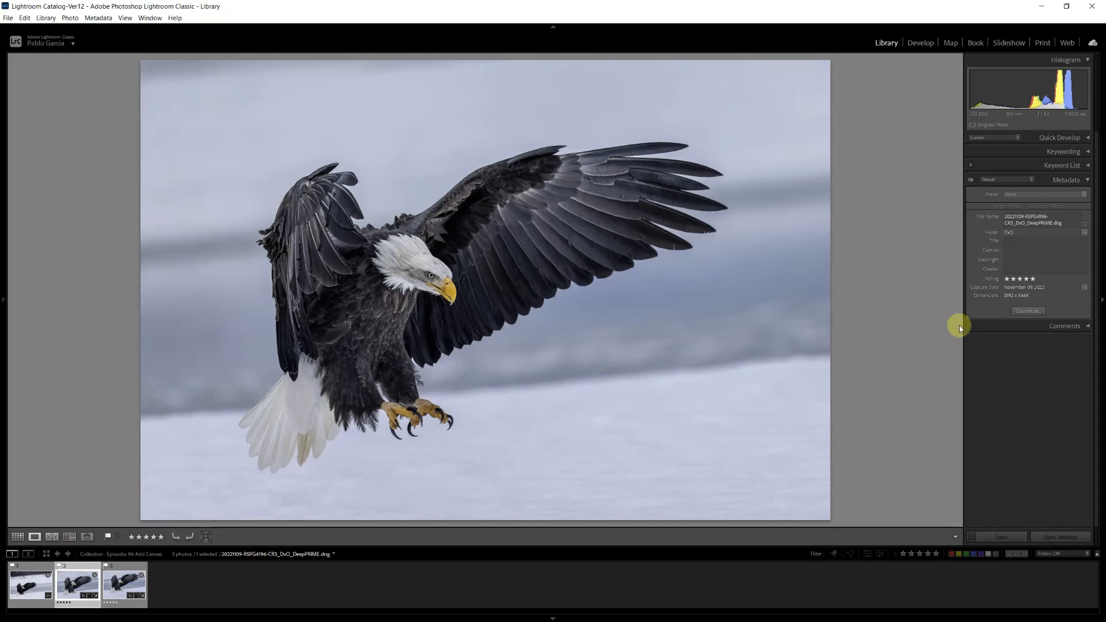
mouse_move(879, 325)
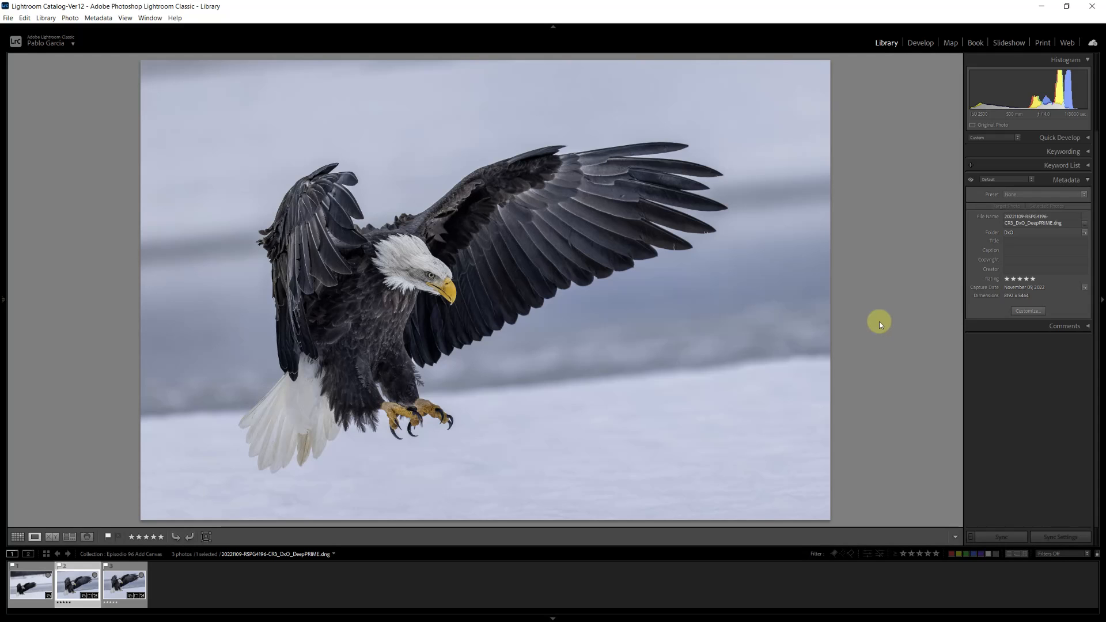
right_click(77, 584)
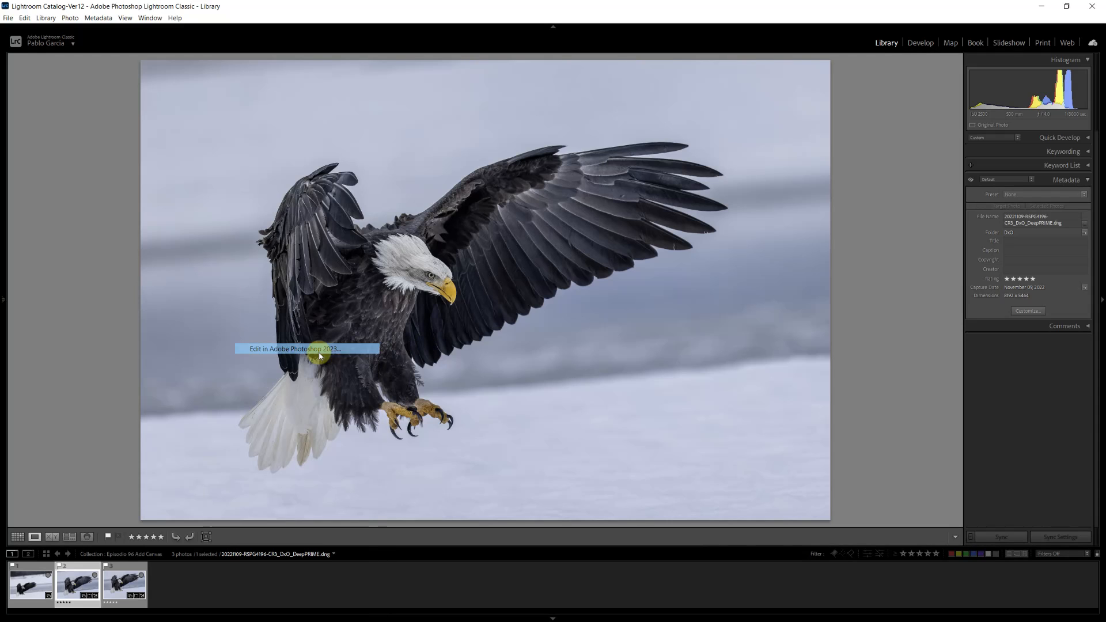
Open the DeepPRIME eagle DNG in Adobe Photoshop 2023 for editing
click(294, 348)
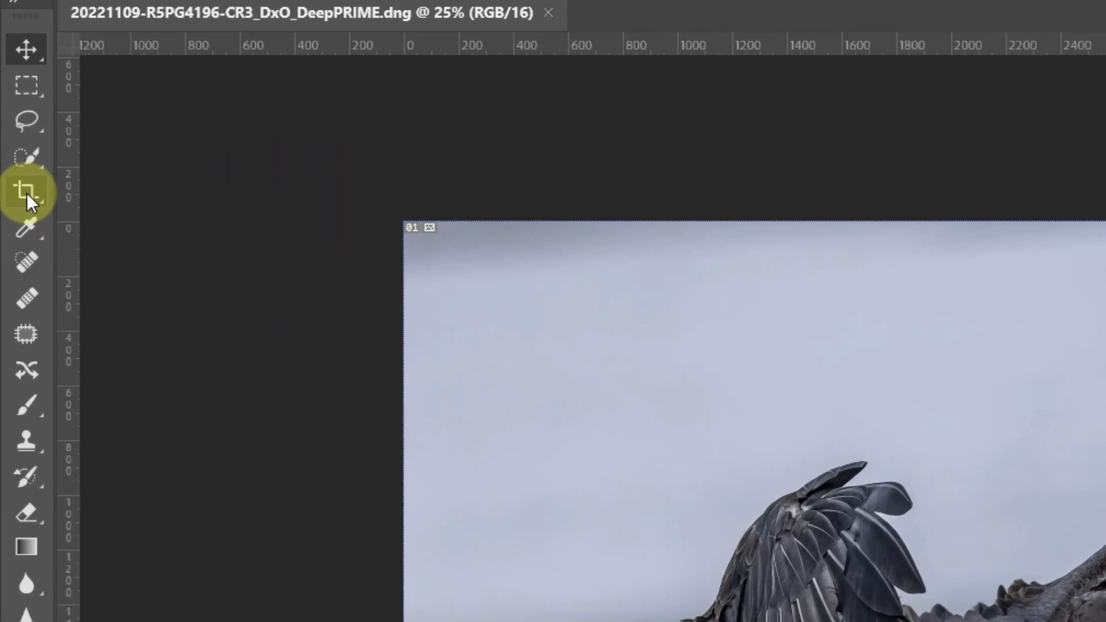
mouse_move(27, 196)
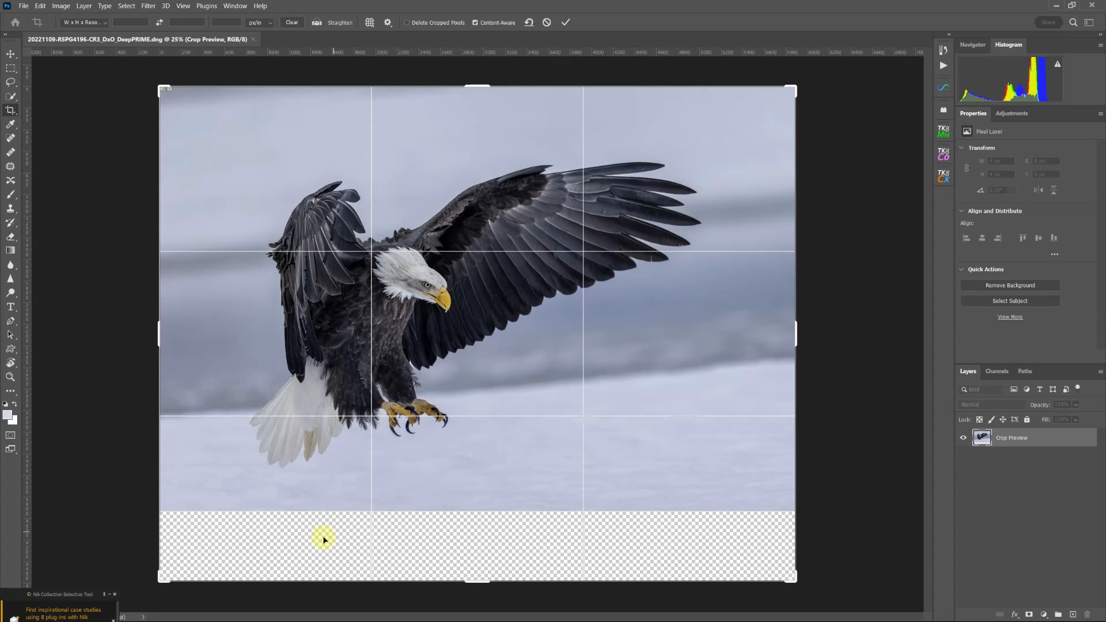
mouse_move(832, 532)
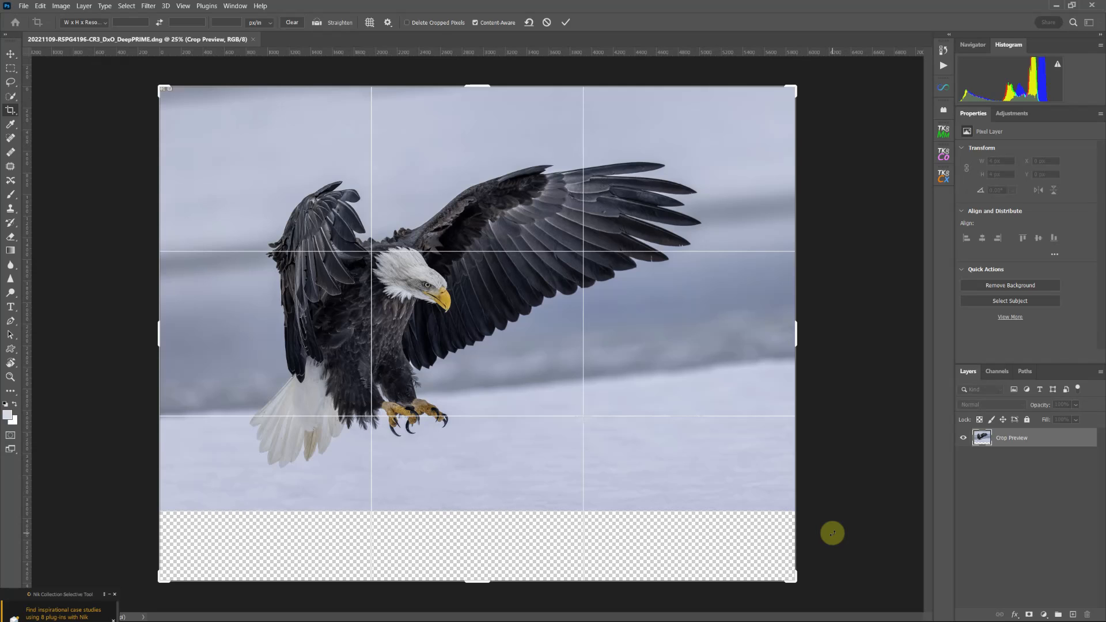
mouse_move(360, 396)
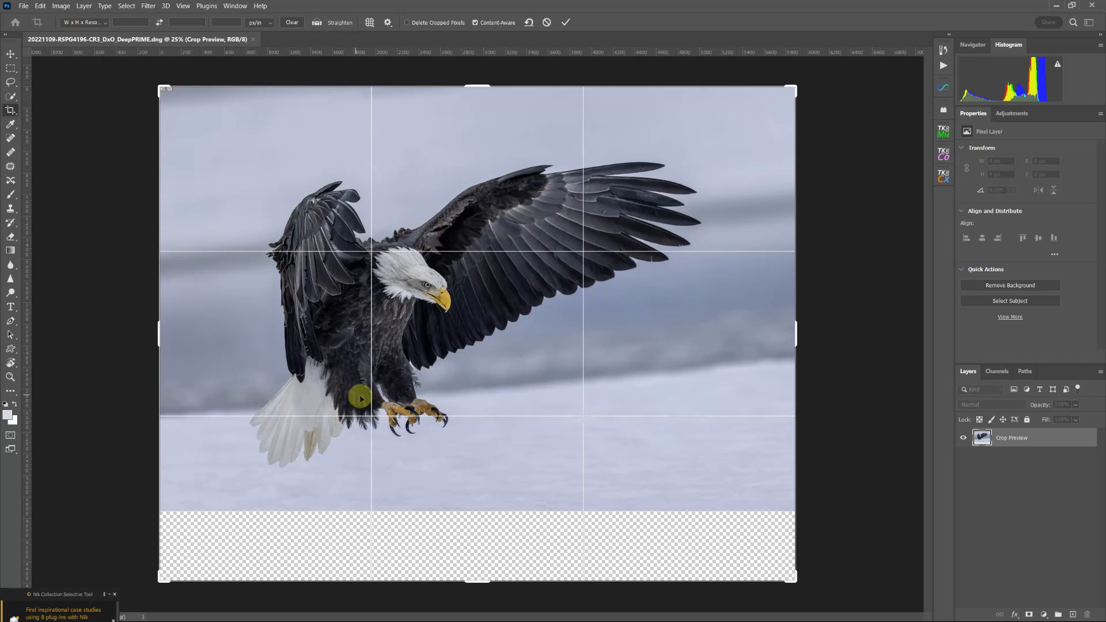
mouse_move(532, 55)
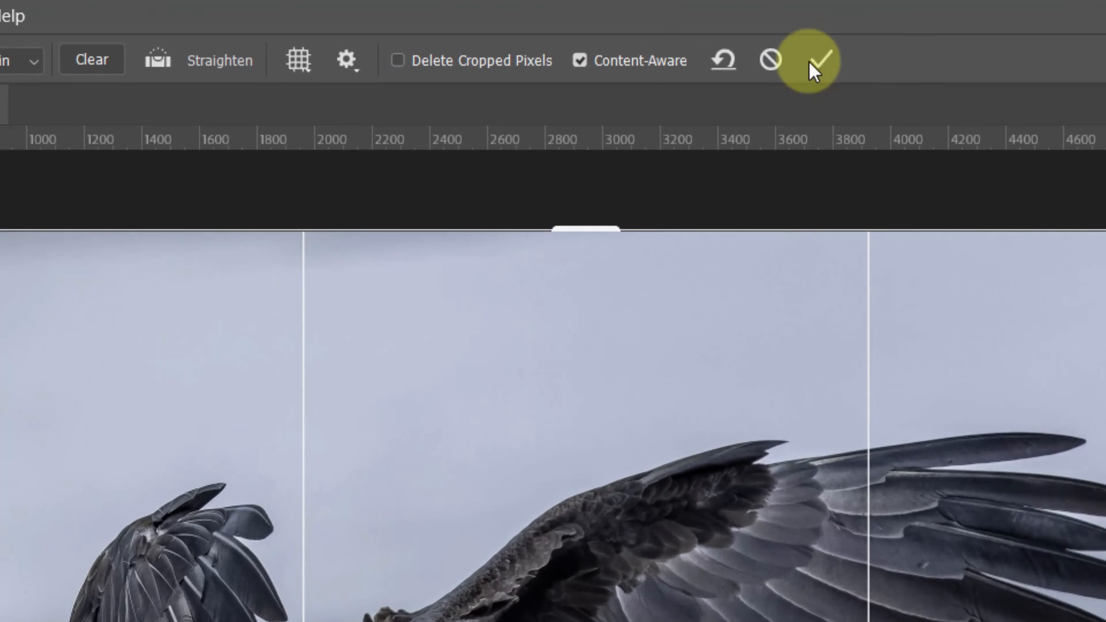
mouse_move(580, 61)
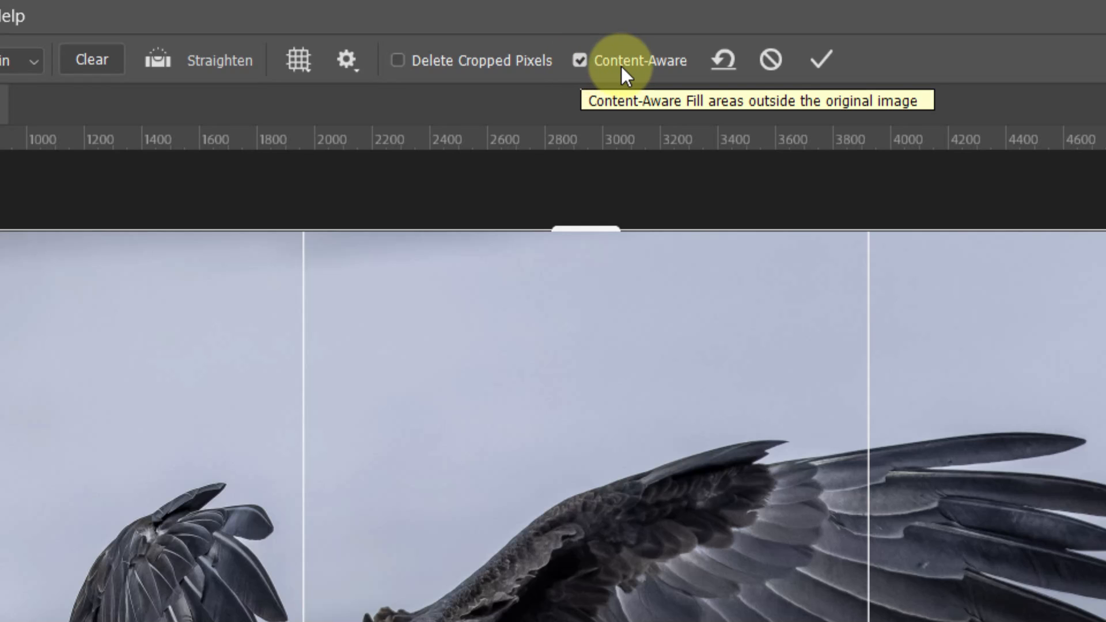
mouse_move(635, 76)
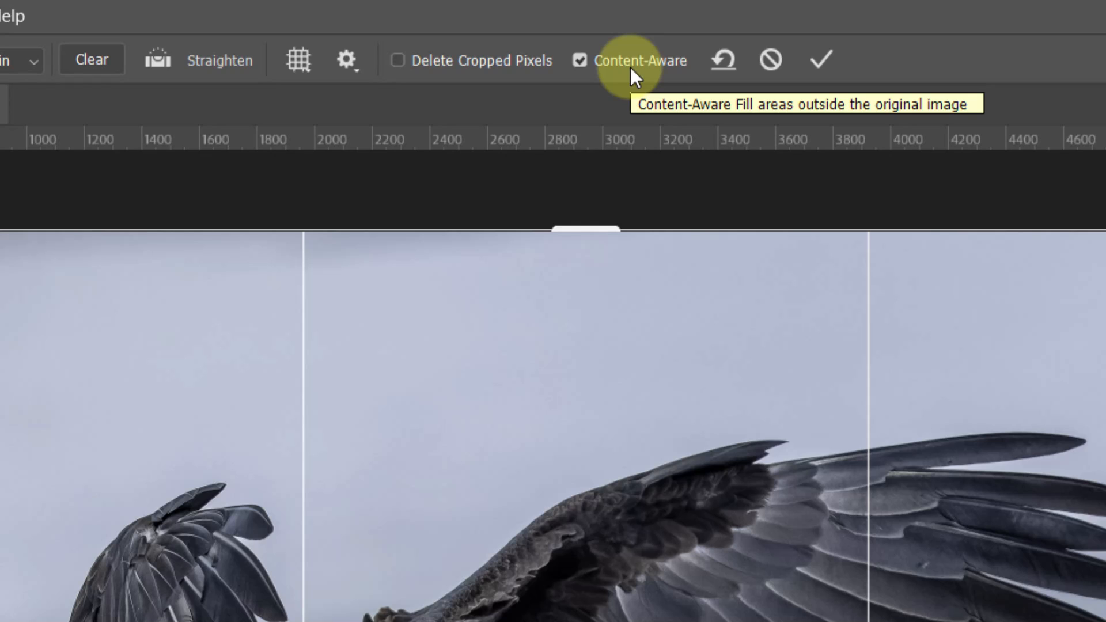
mouse_move(885, 57)
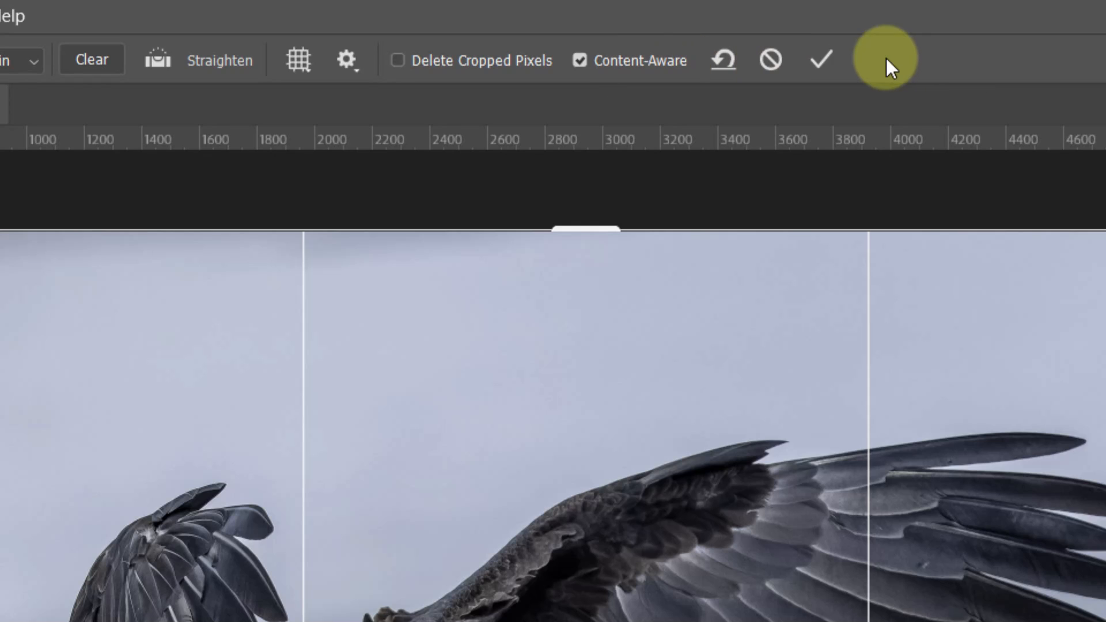
mouse_move(820, 60)
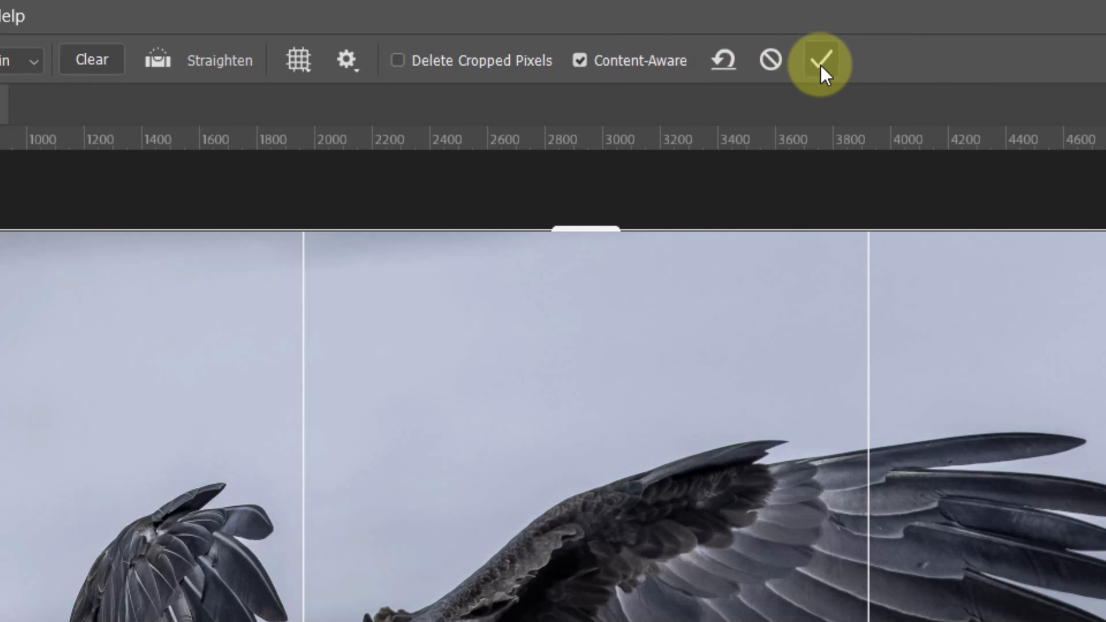
mouse_move(820, 60)
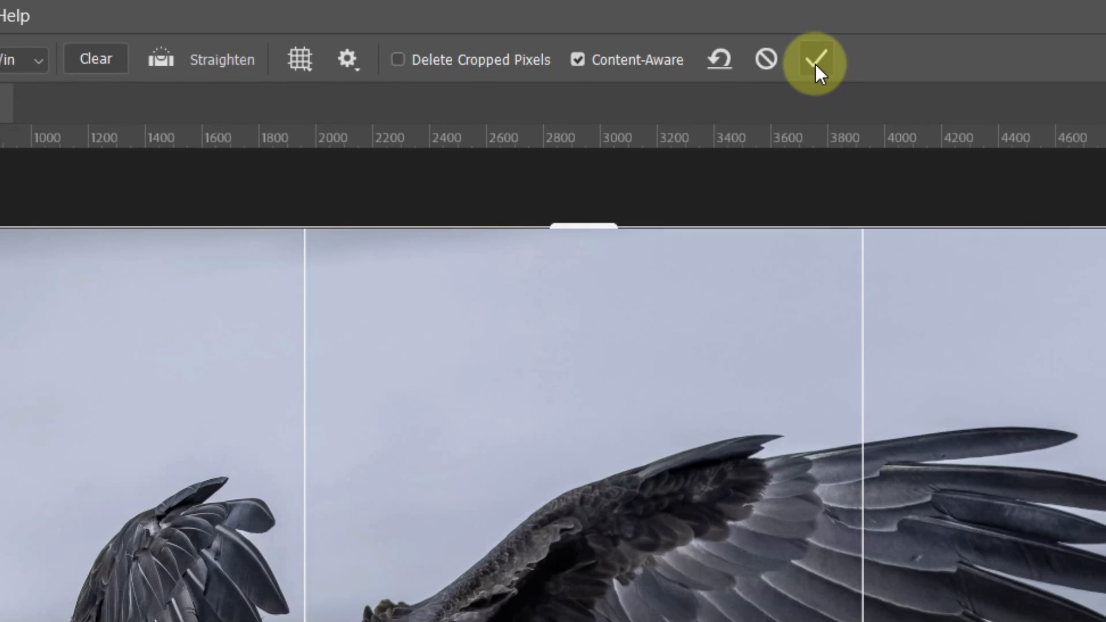
click(814, 60)
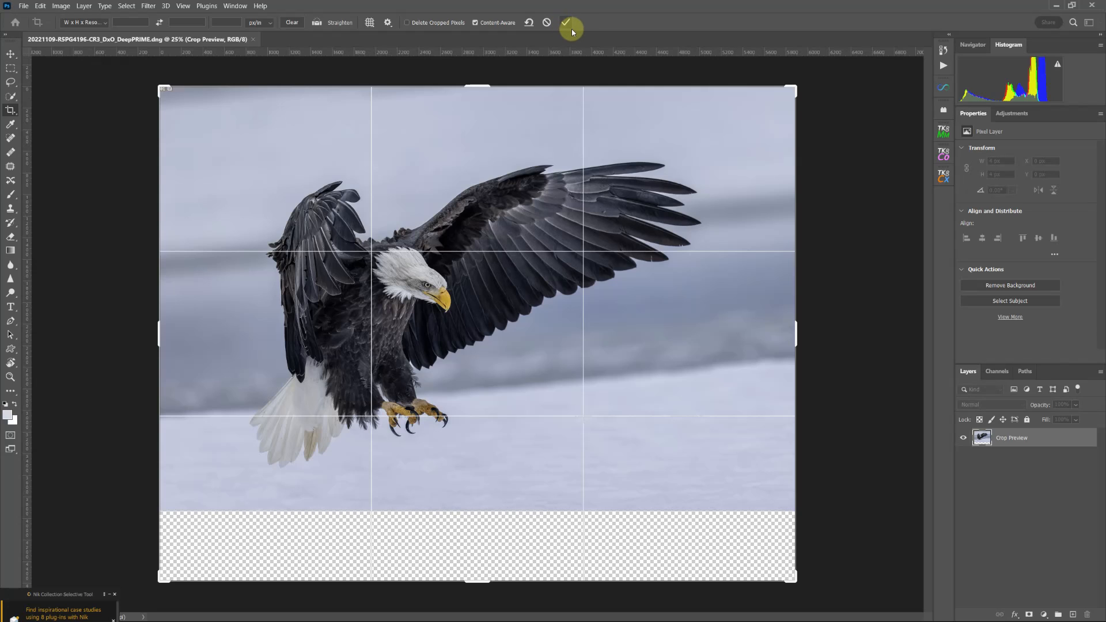
Commit the extended crop so Content-Aware fill generates snow in the bottom strip
click(567, 22)
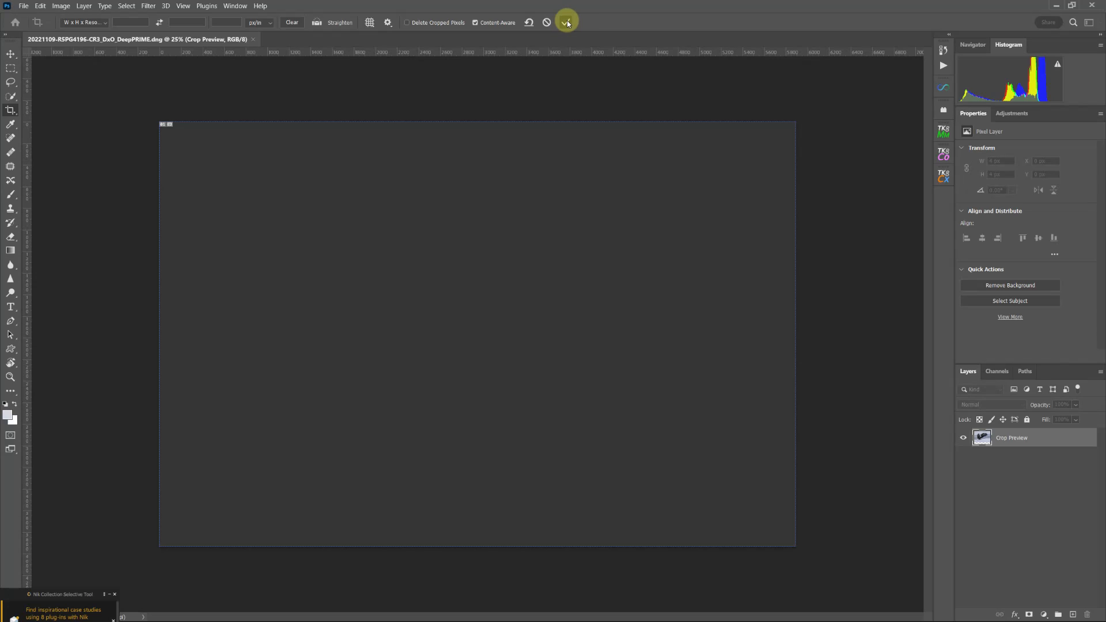
click(566, 22)
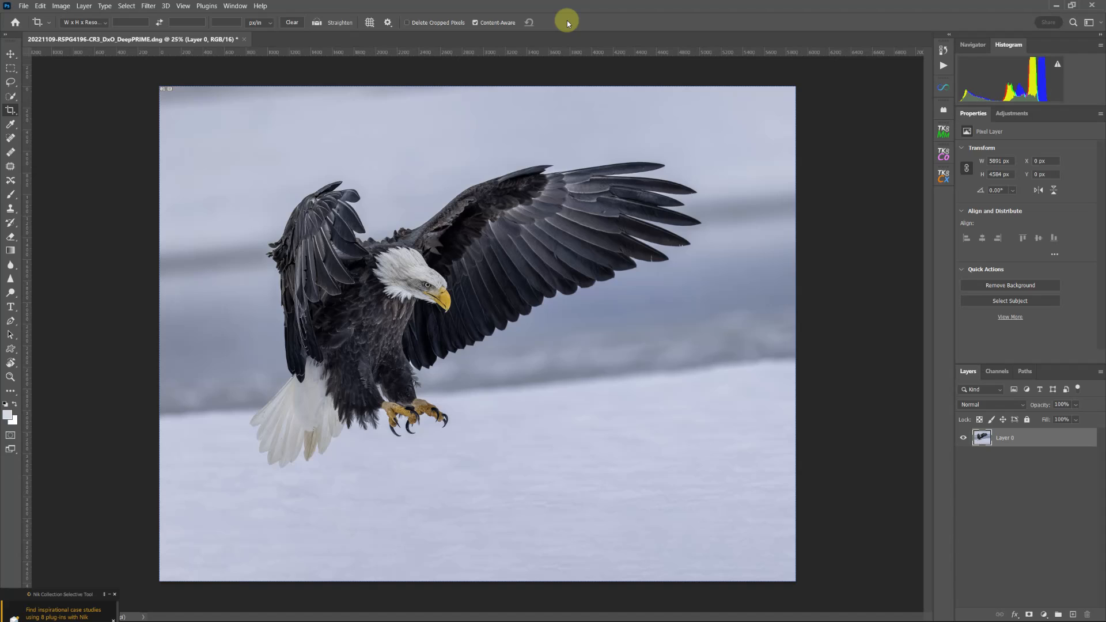
mouse_move(449, 527)
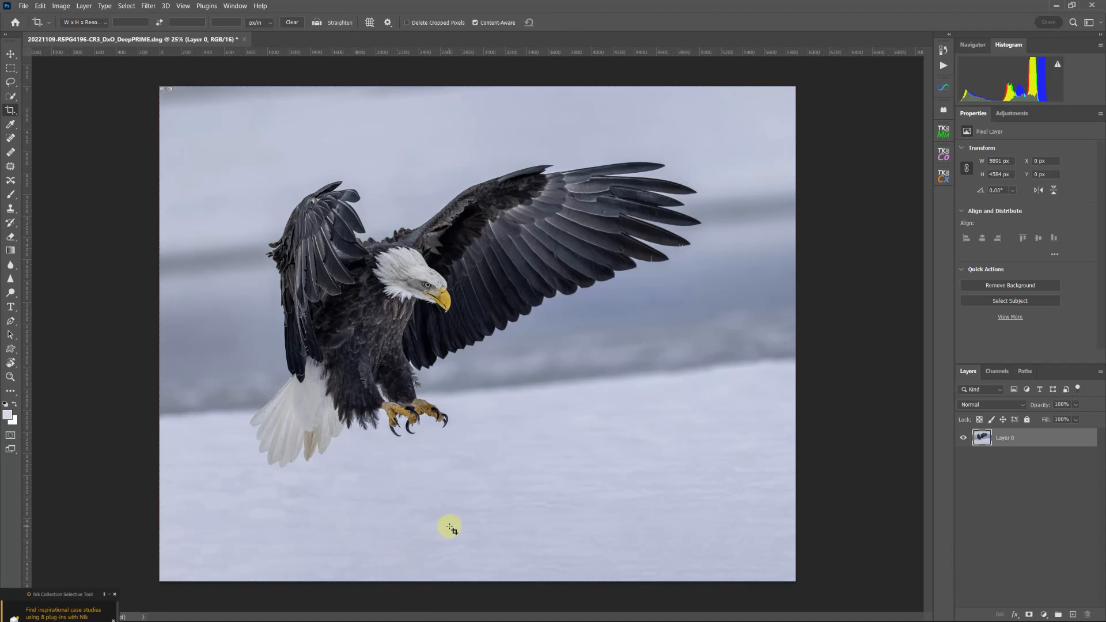
mouse_move(267, 525)
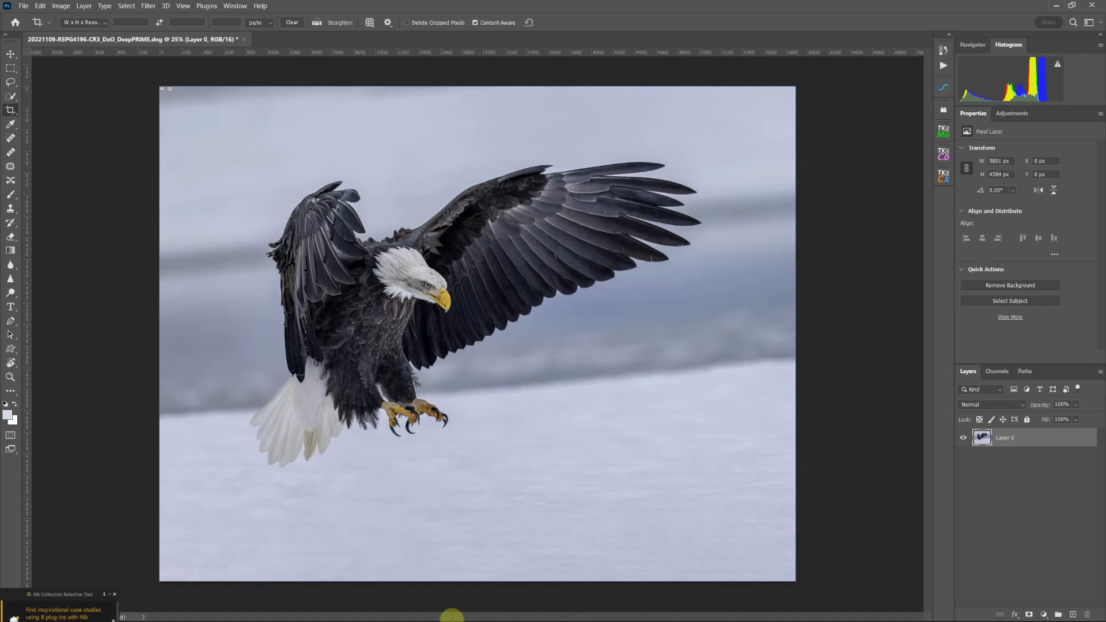
mouse_move(814, 494)
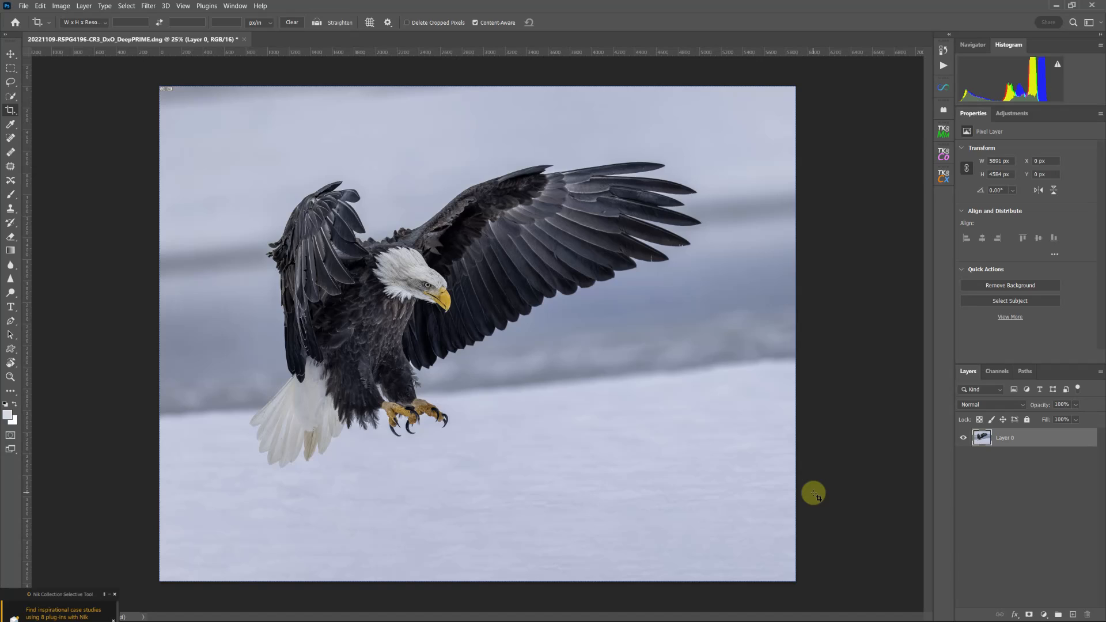
mouse_move(133, 486)
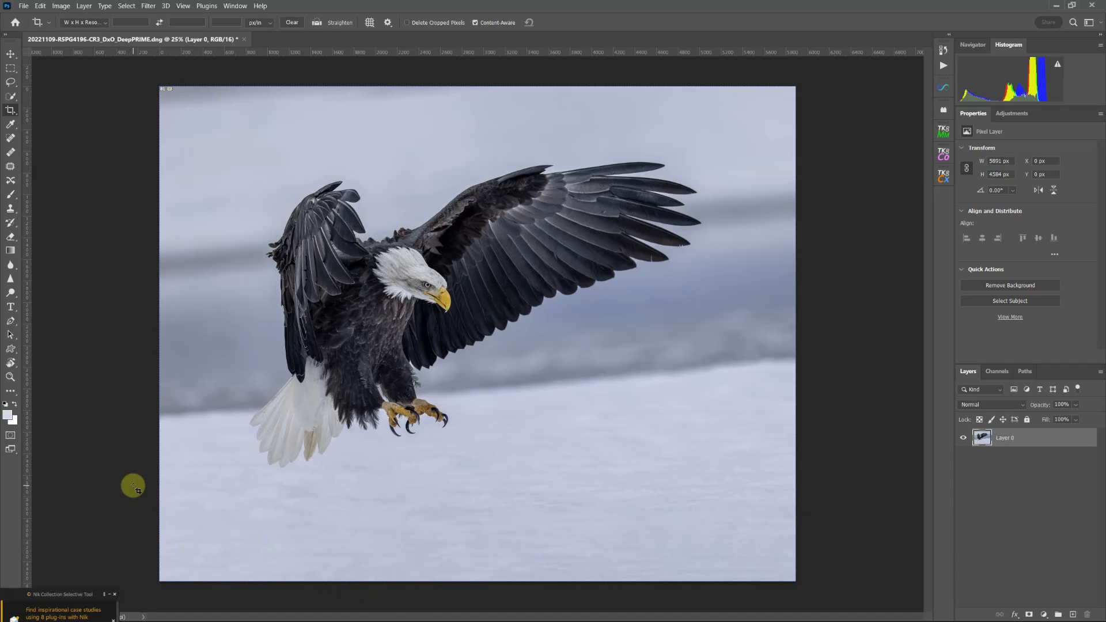
mouse_move(113, 469)
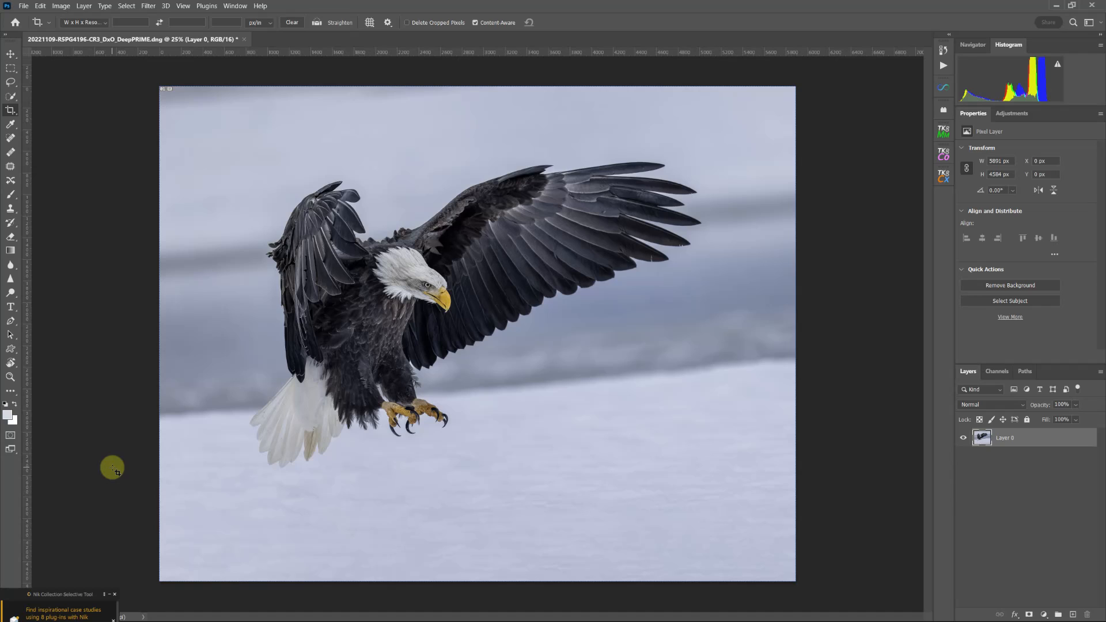
mouse_move(759, 490)
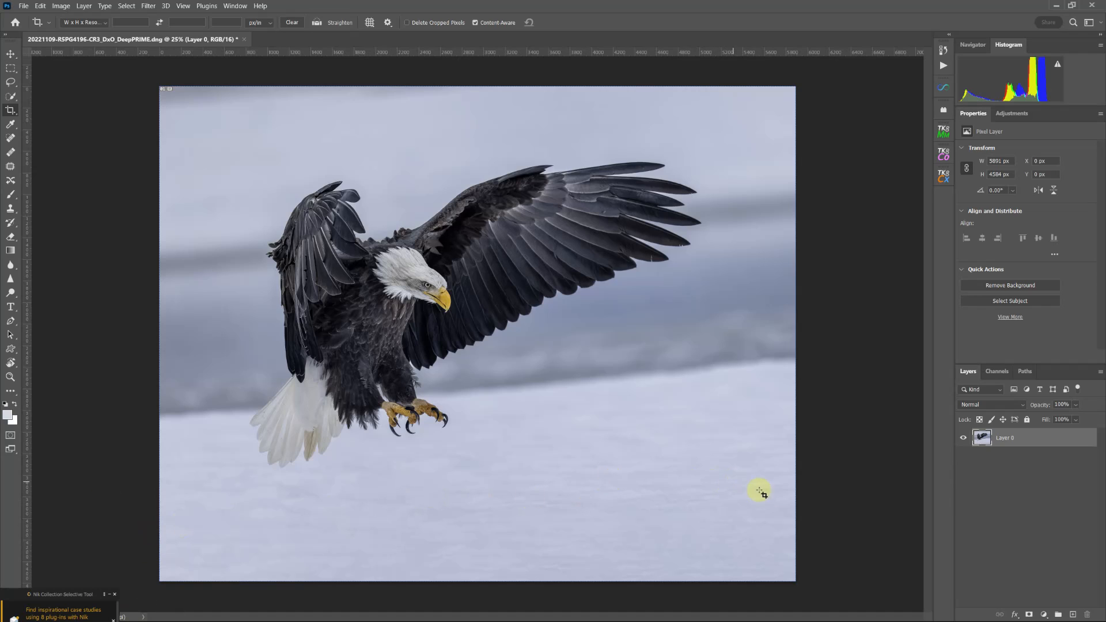
mouse_move(353, 543)
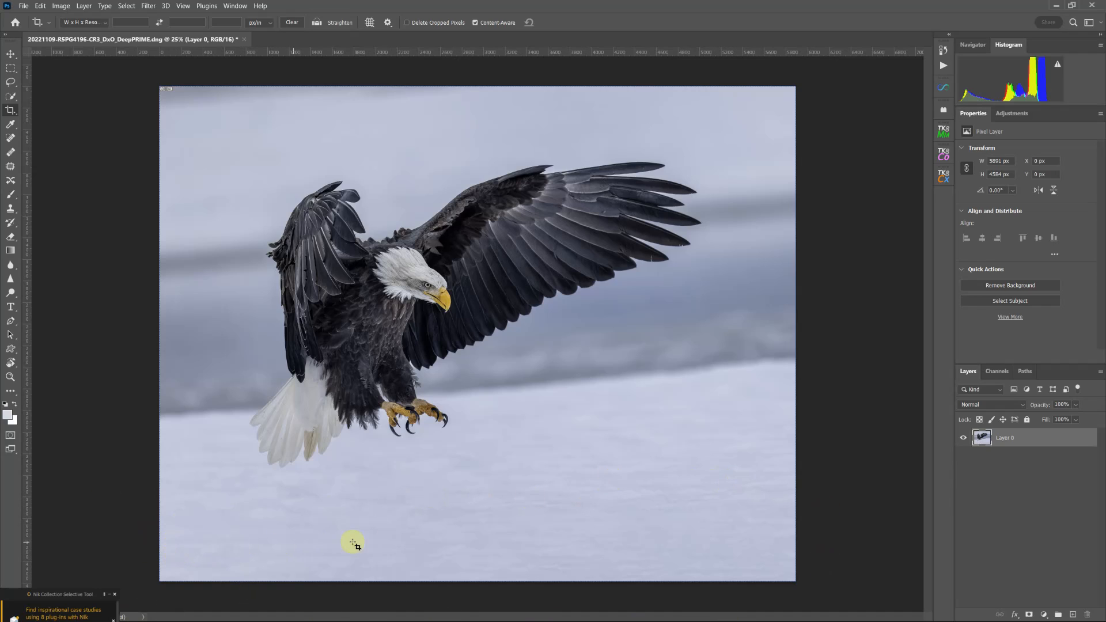
mouse_move(819, 547)
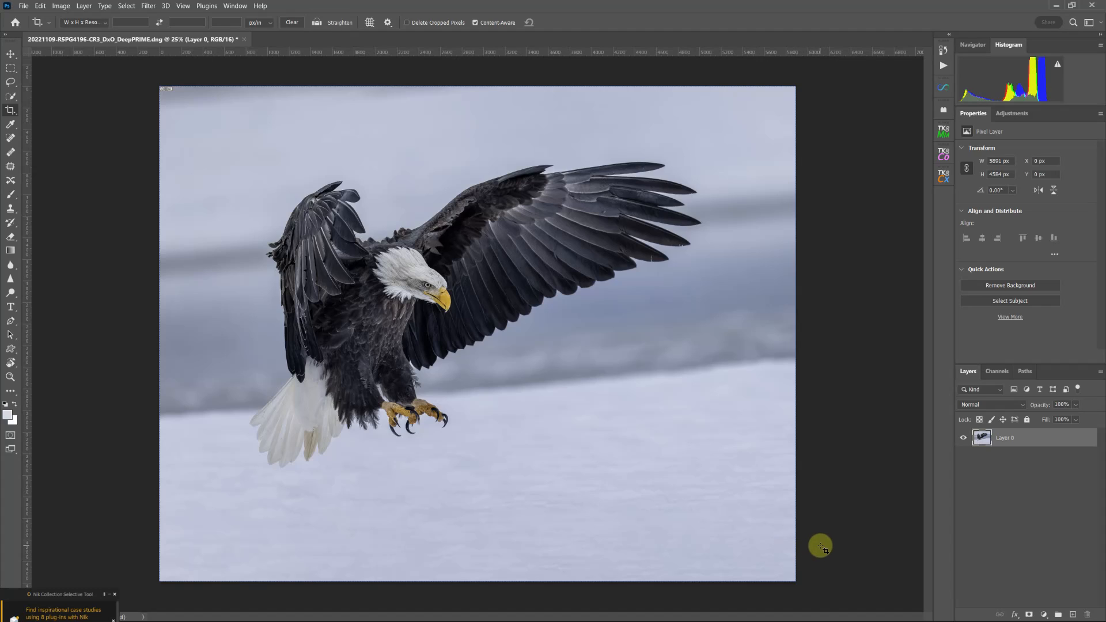